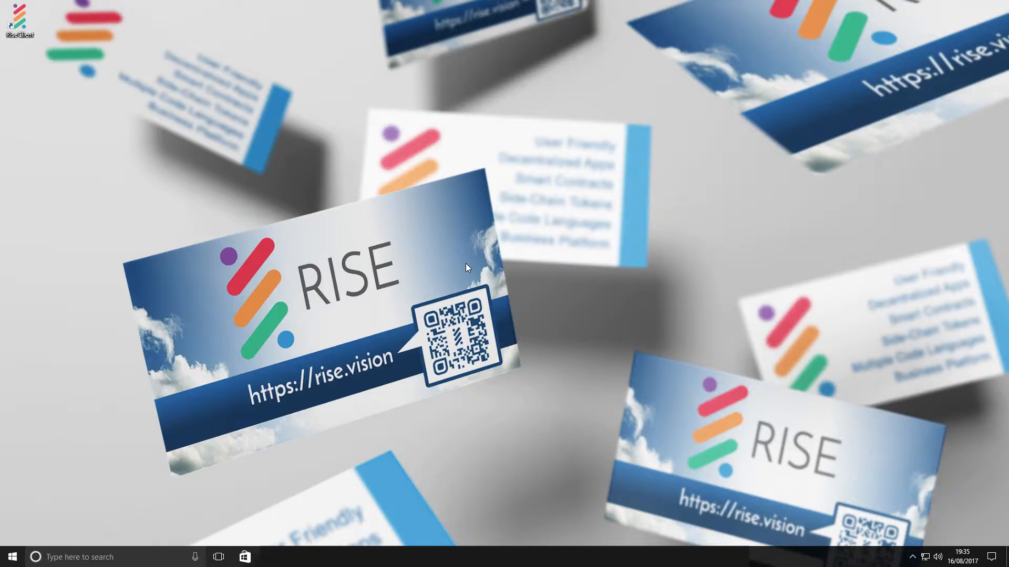
mouse_move(333, 158)
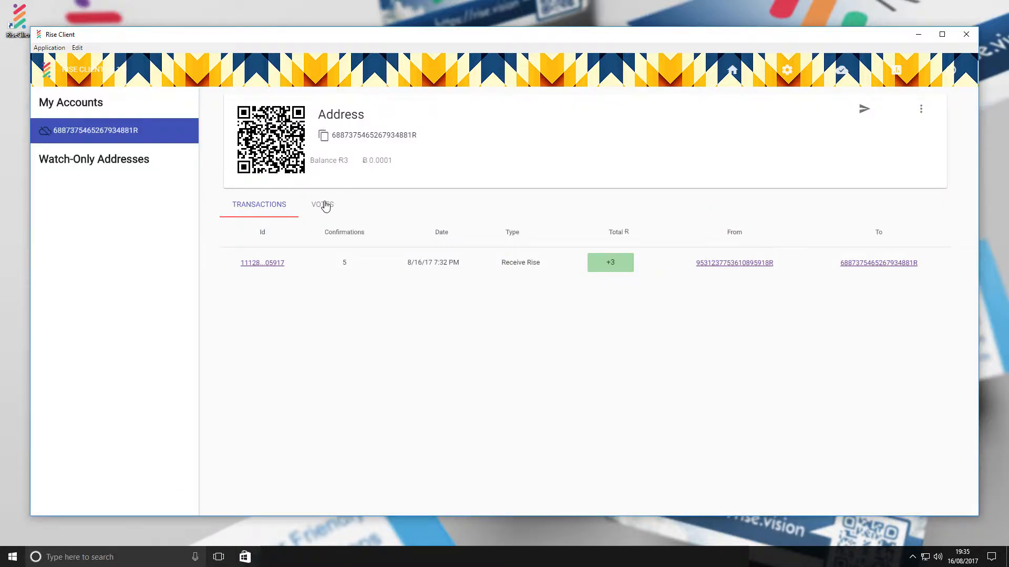
Open the VOTES tab to view the account's delegate votes, currently empty
left_click(321, 205)
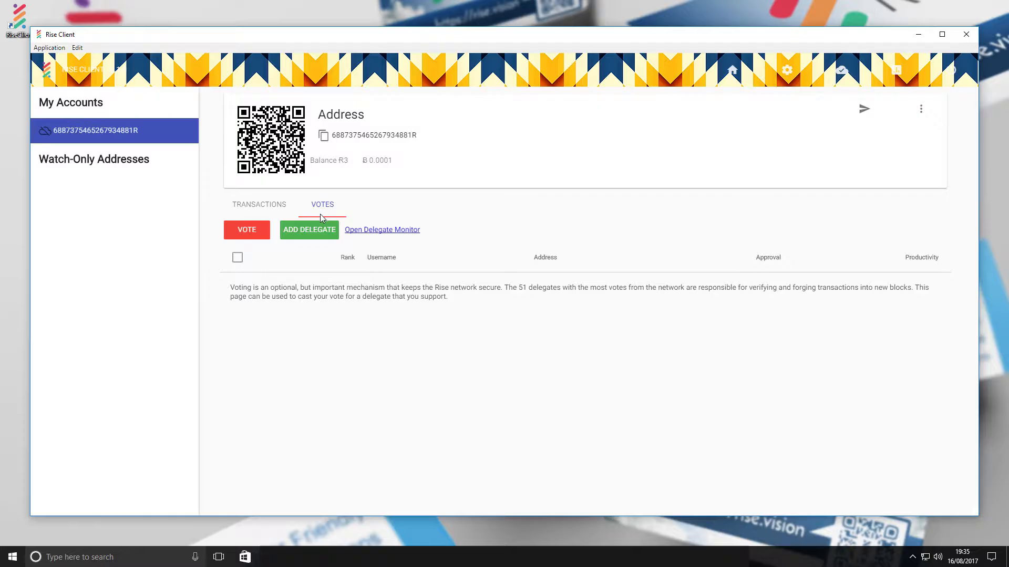
Add delegate 'lalina' by name to the votes list
left_click(309, 229)
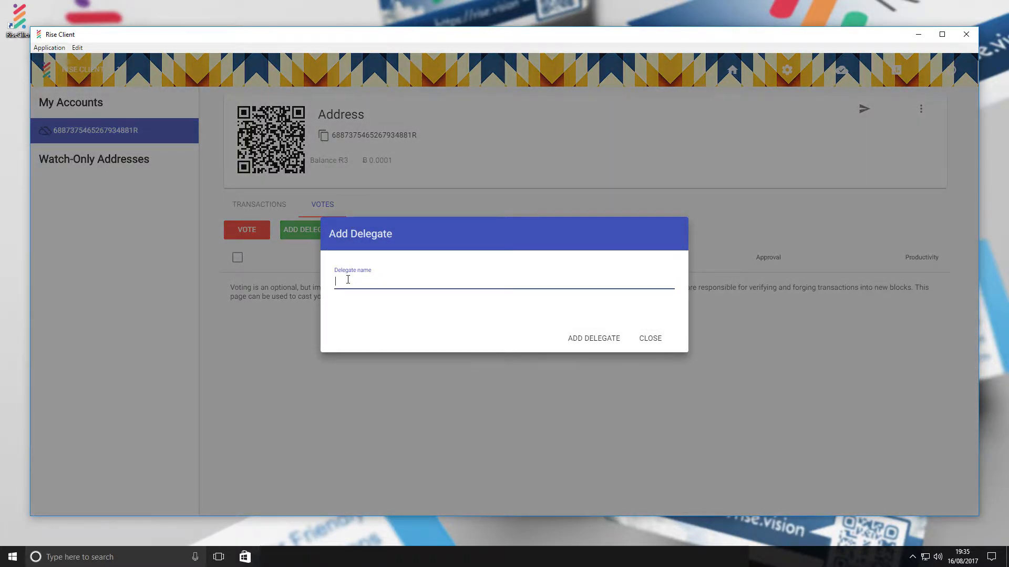
type("lalina")
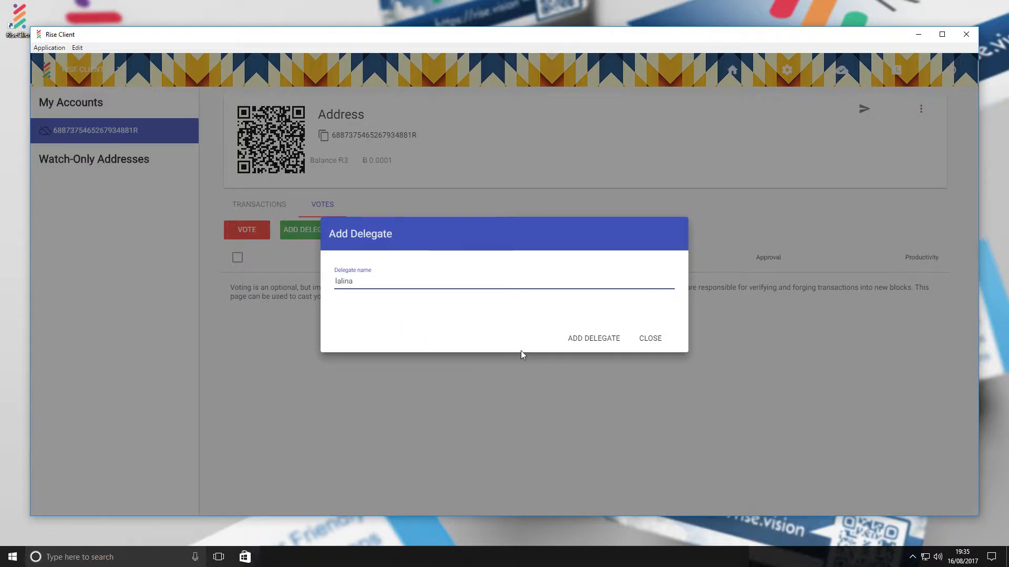
left_click(593, 338)
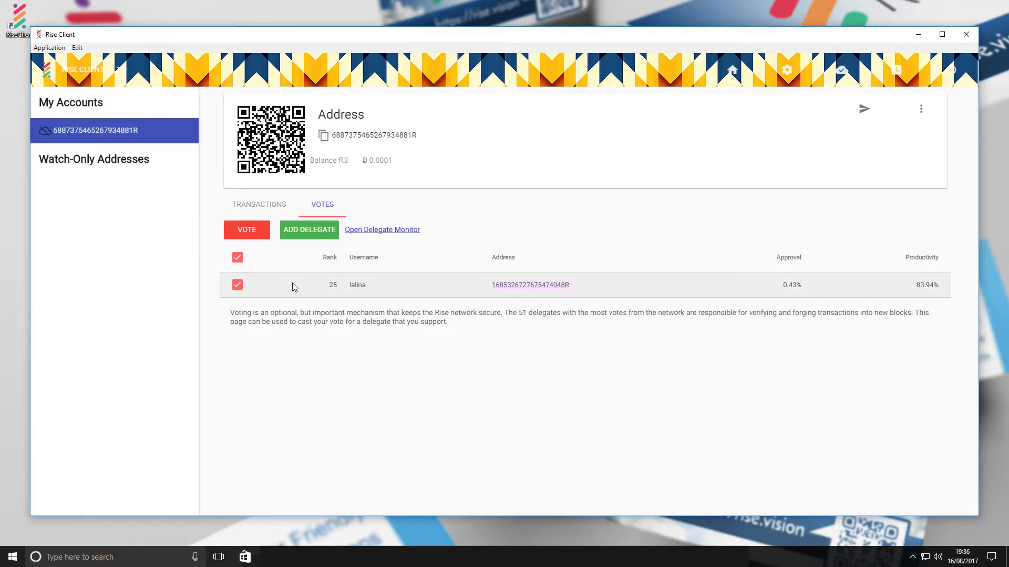
Vote for lalina, confirm with the passphrase, and send the R1 vote transaction
left_click(246, 229)
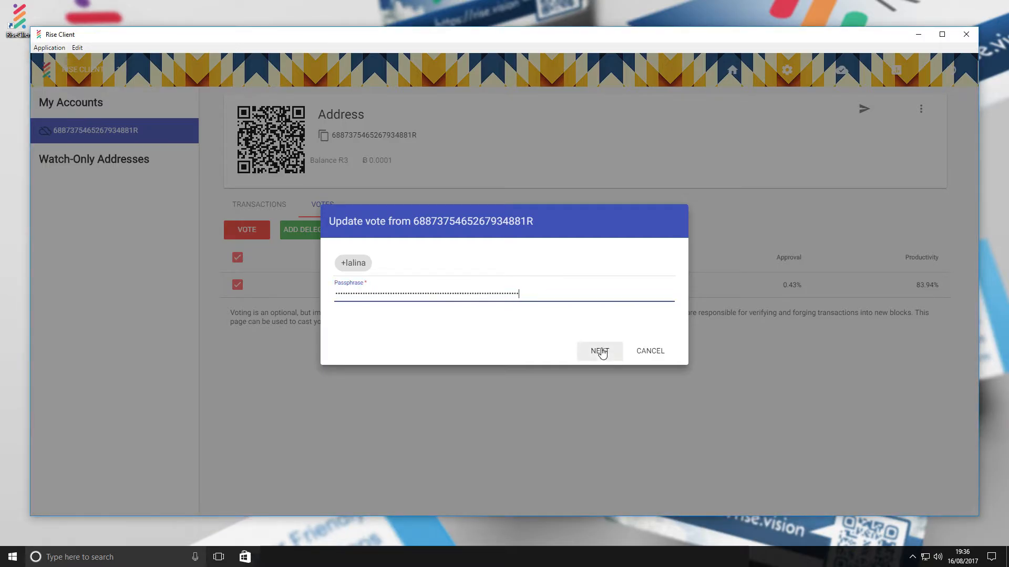
left_click(598, 350)
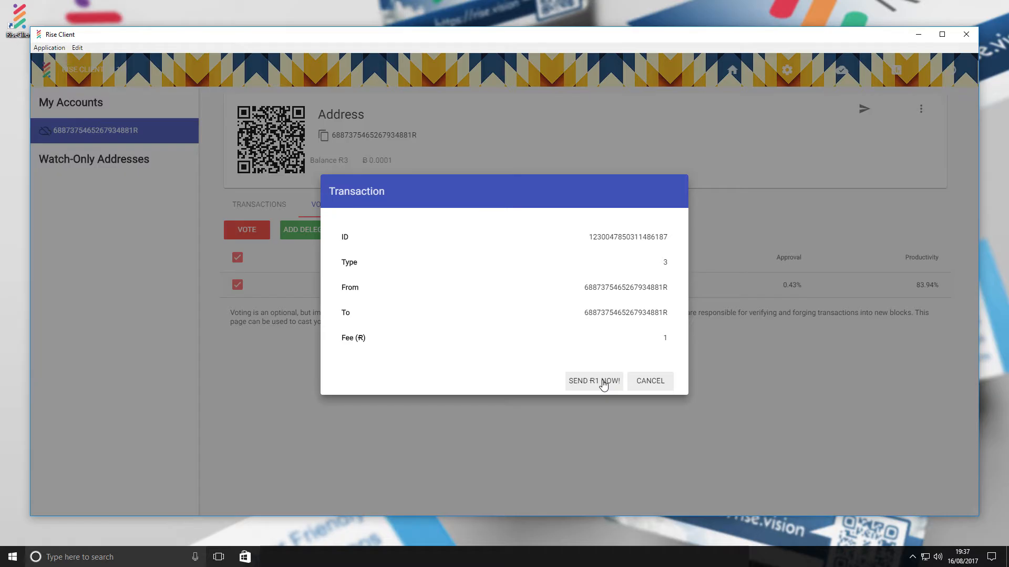
left_click(593, 381)
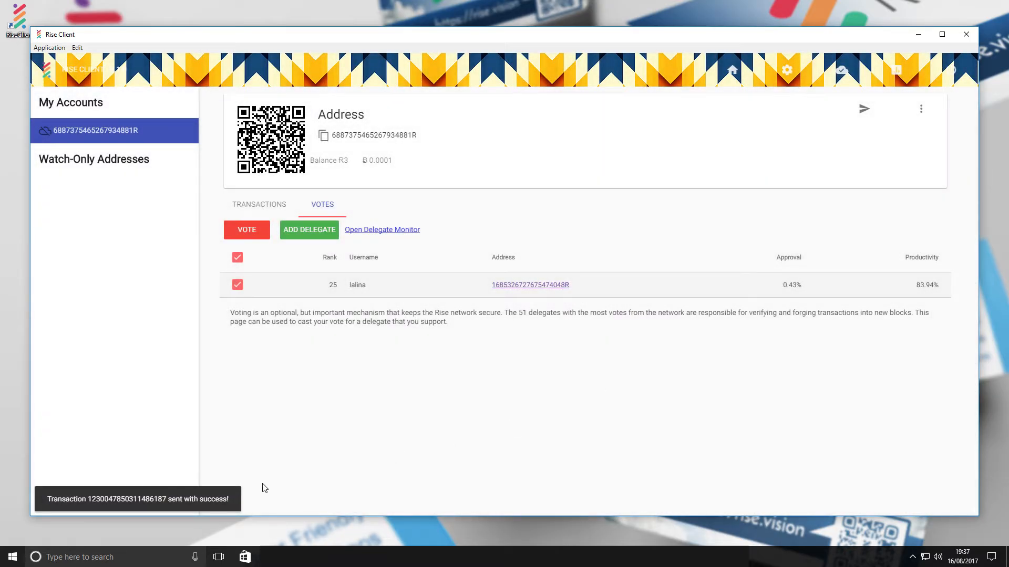